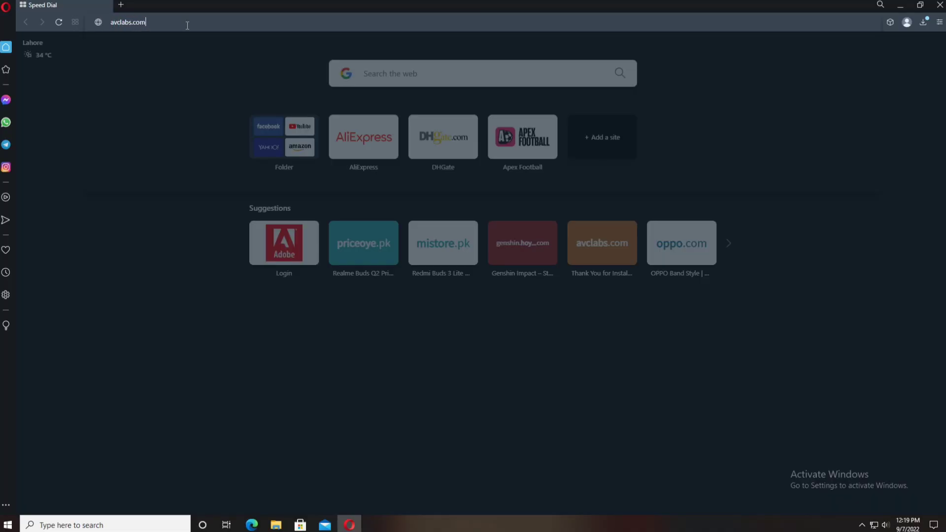
Load avclabs.com in Opera and scroll to the Download Center page.
{"action": "key", "text": "Enter"}
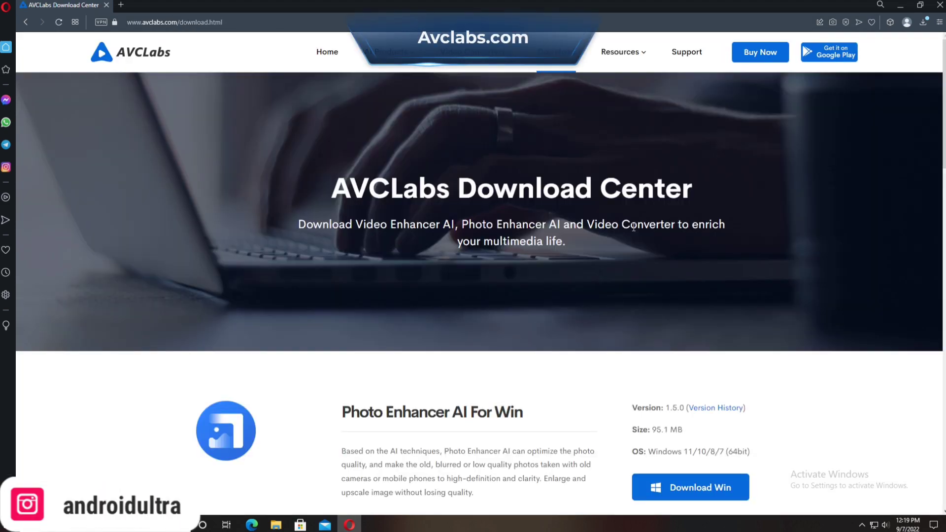
{"action": "scroll", "scroll_direction": "down", "scroll_amount": 3}
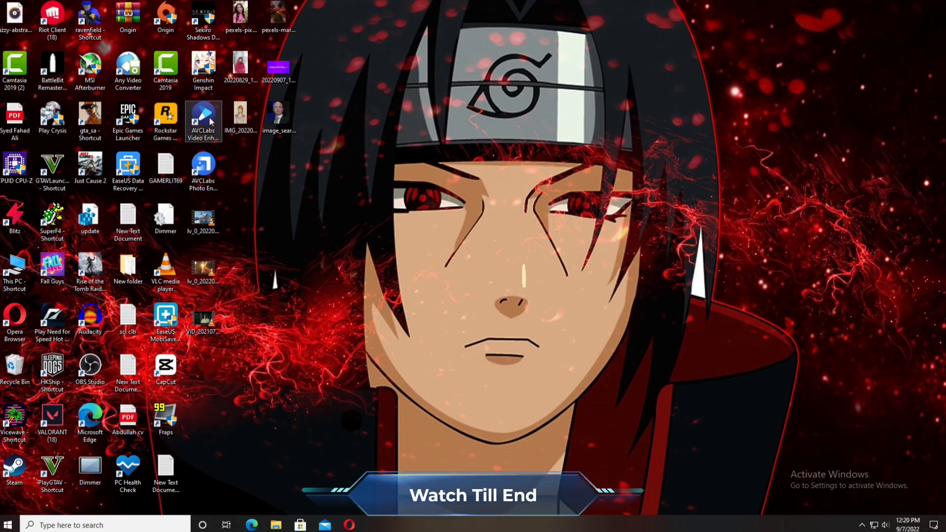
Launch the enhancer from the desktop and drag the 12-second snowy church clip onto it.
{"action": "double_click", "coordinate": [203, 120]}
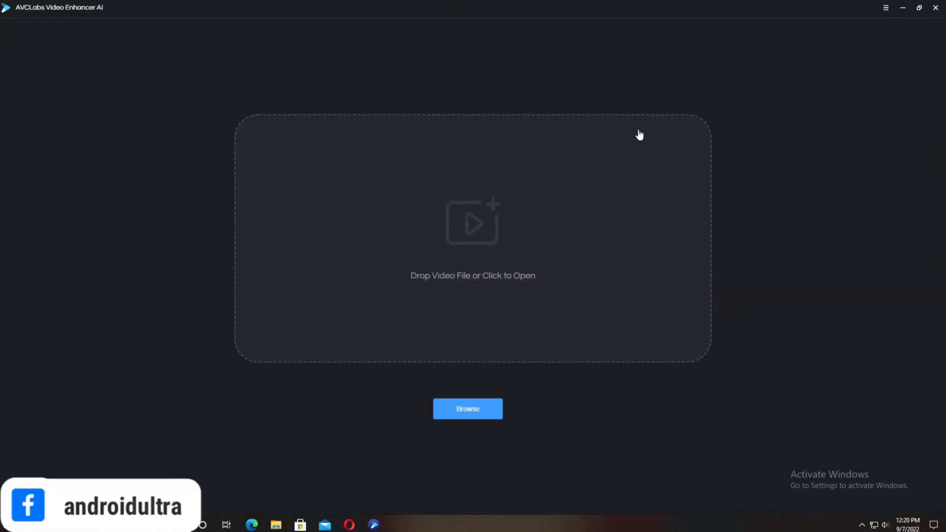
{"action": "left_click", "coordinate": [467, 408]}
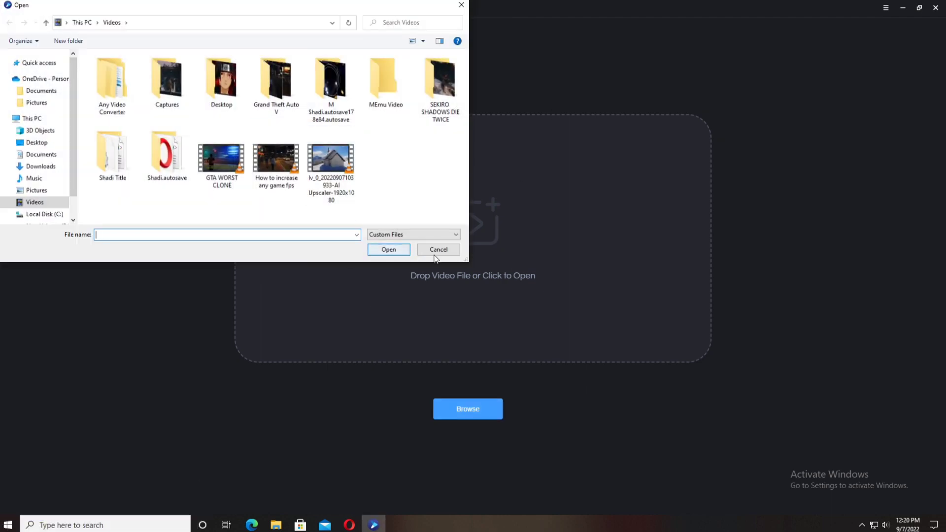
{"action": "left_click", "coordinate": [437, 250]}
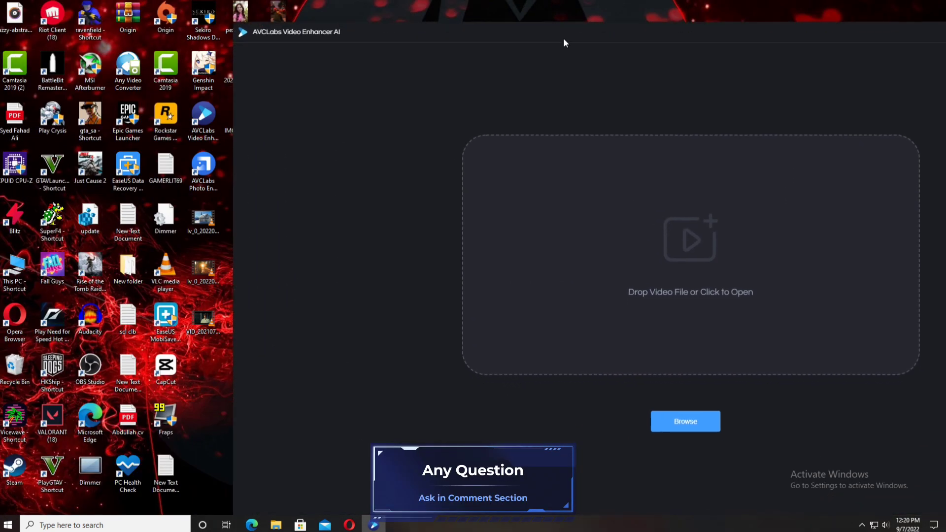
{"action": "left_click", "coordinate": [685, 421]}
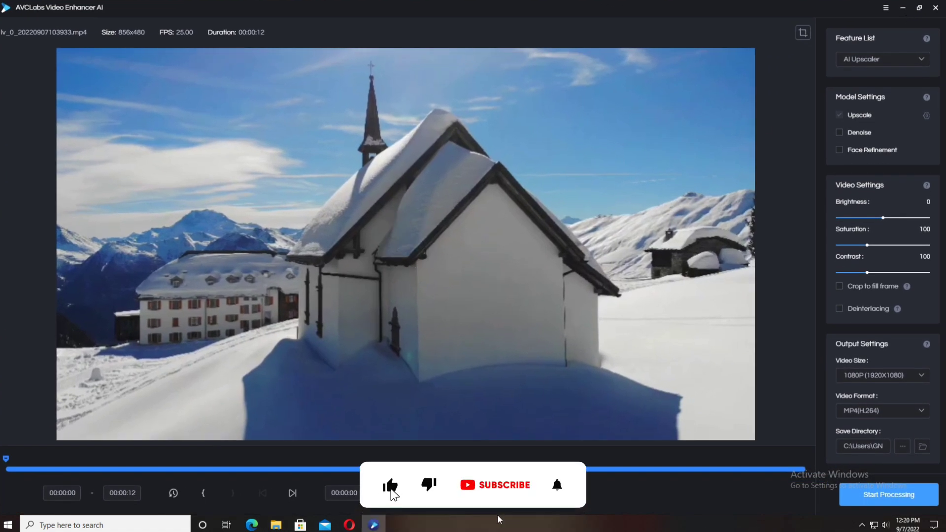
Adjust preview controls and check the crop dialog without cropping the clip.
{"action": "left_click", "coordinate": [391, 485]}
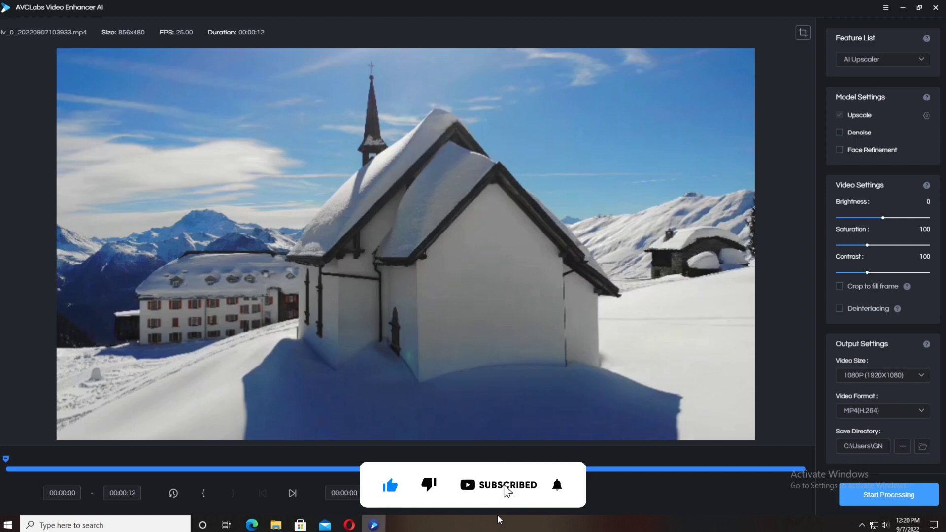
{"action": "left_click", "coordinate": [556, 485]}
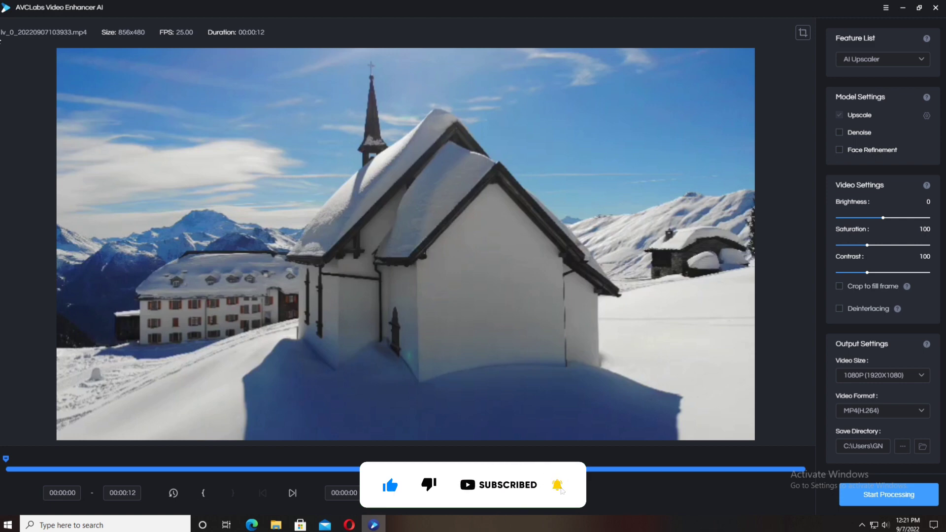
{"action": "left_click", "coordinate": [405, 244]}
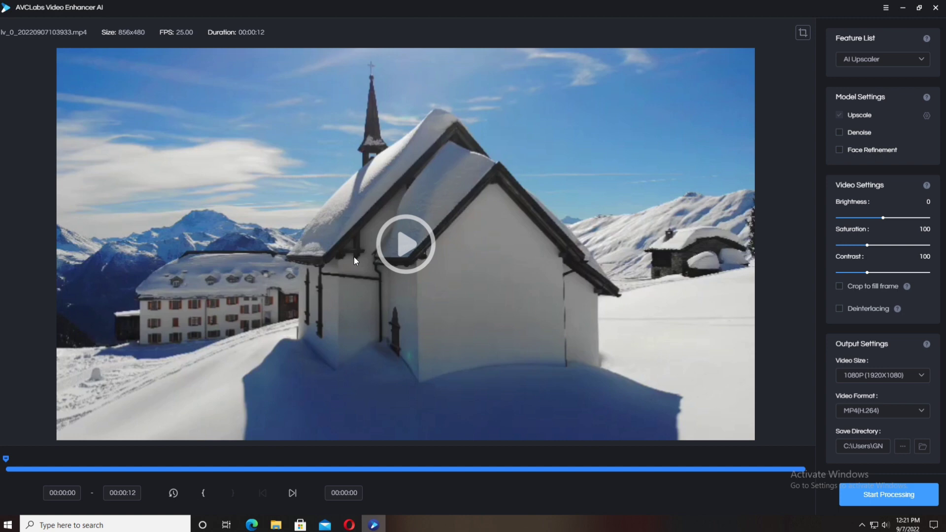
{"action": "mouse_move", "coordinate": [404, 250]}
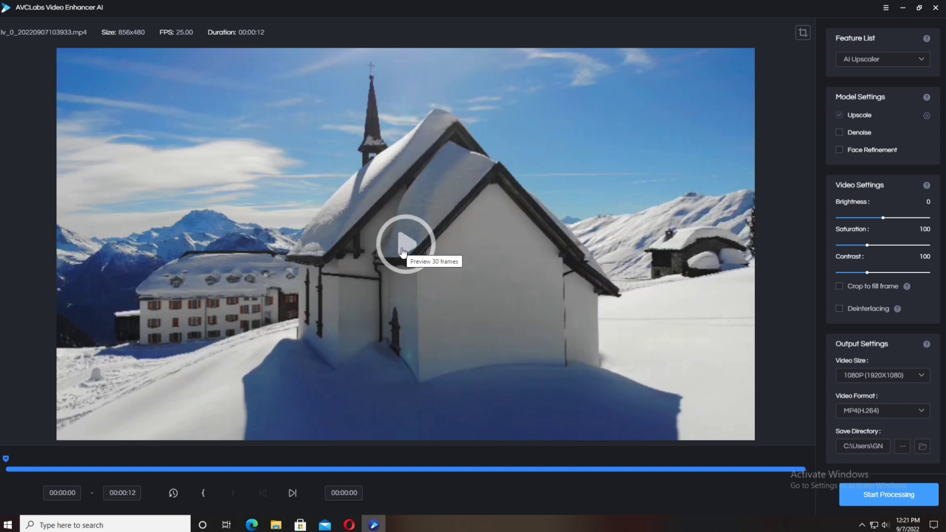
{"action": "mouse_move", "coordinate": [150, 45]}
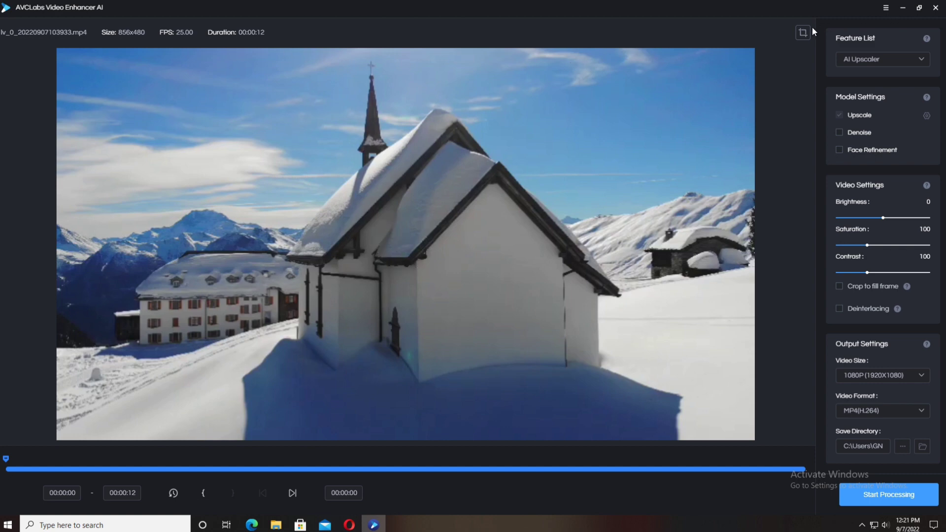
{"action": "left_click", "coordinate": [803, 31]}
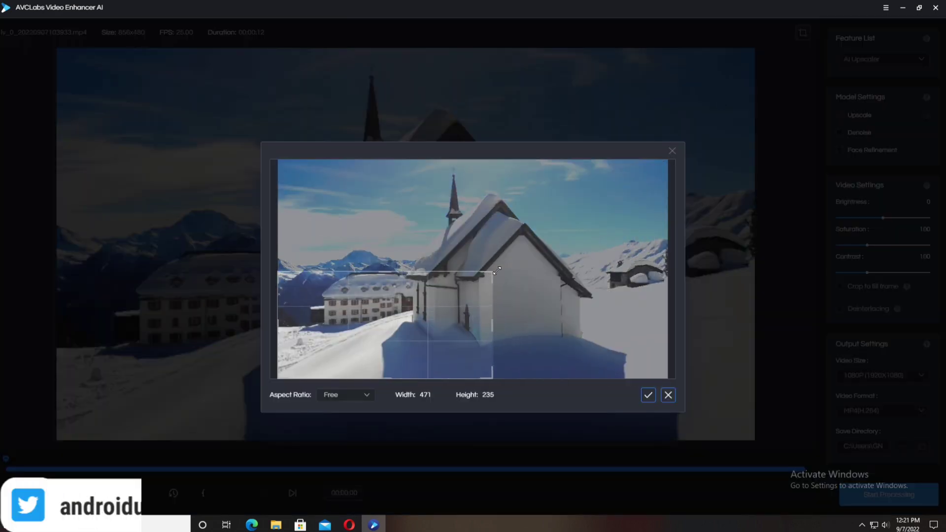
{"action": "left_click", "coordinate": [668, 394]}
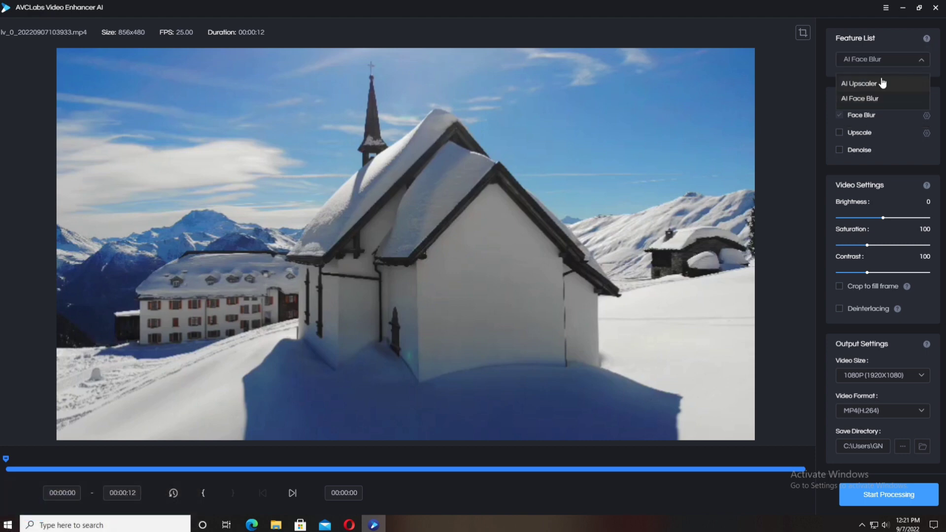
Select AI Upscaler as the feature and reveal its model choice, set to Standard.
{"action": "left_click", "coordinate": [860, 83]}
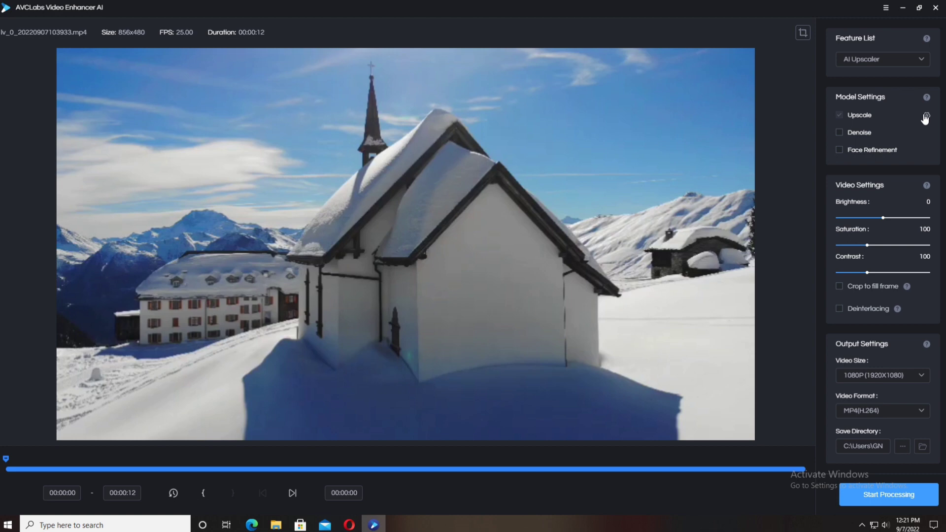
{"action": "left_click", "coordinate": [881, 146]}
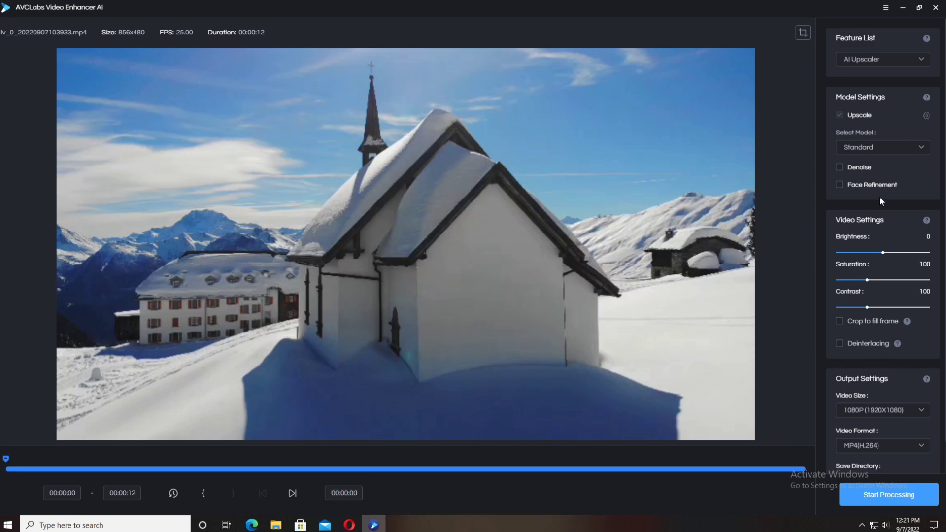
{"action": "scroll", "scroll_direction": "down", "scroll_amount": 3}
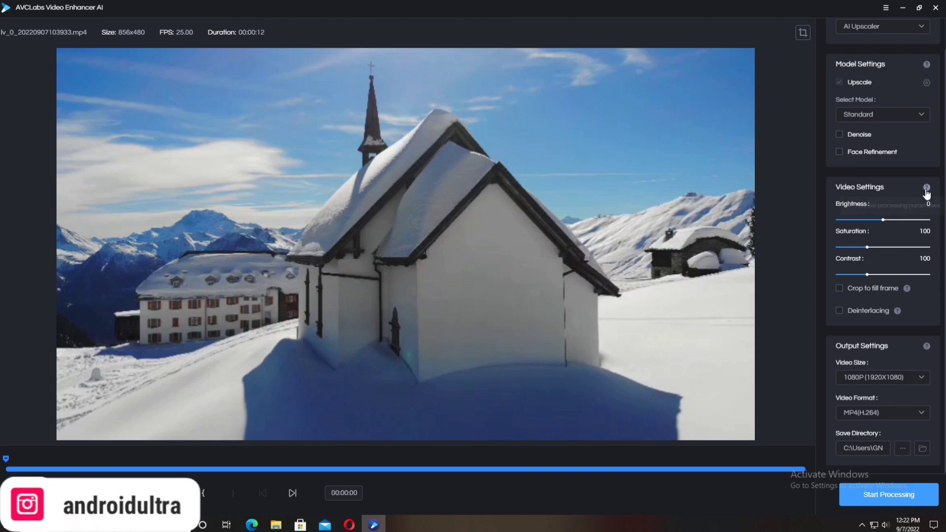
{"action": "left_click_drag", "start_coordinate": [883, 220], "coordinate": [911, 220]}
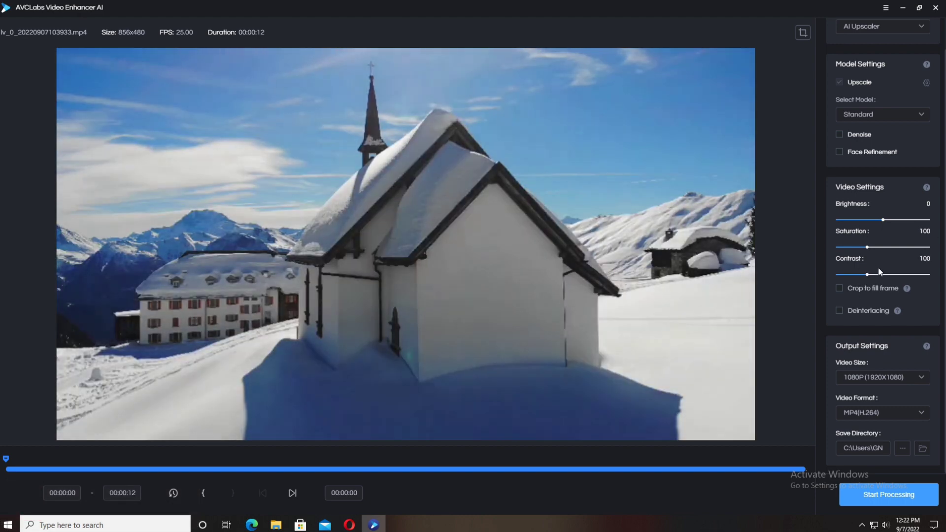
{"action": "mouse_move", "coordinate": [881, 329]}
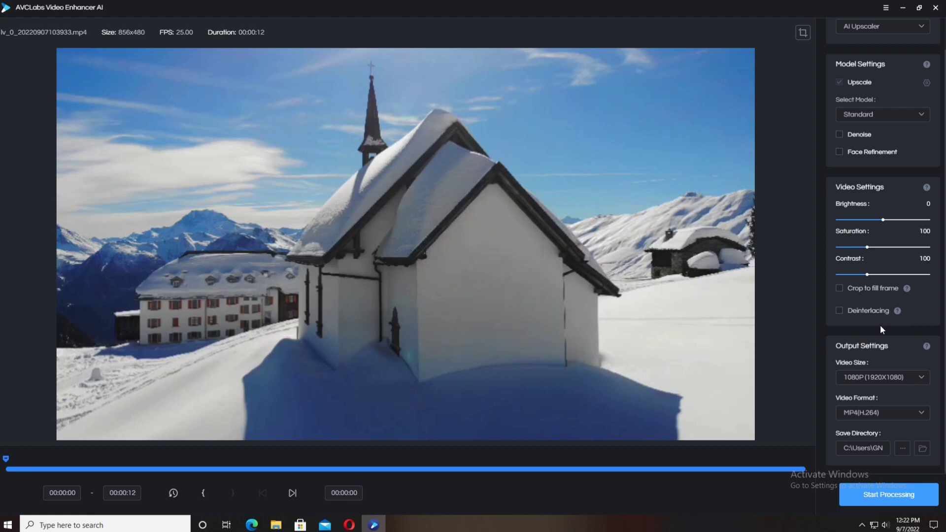
{"action": "mouse_move", "coordinate": [907, 289]}
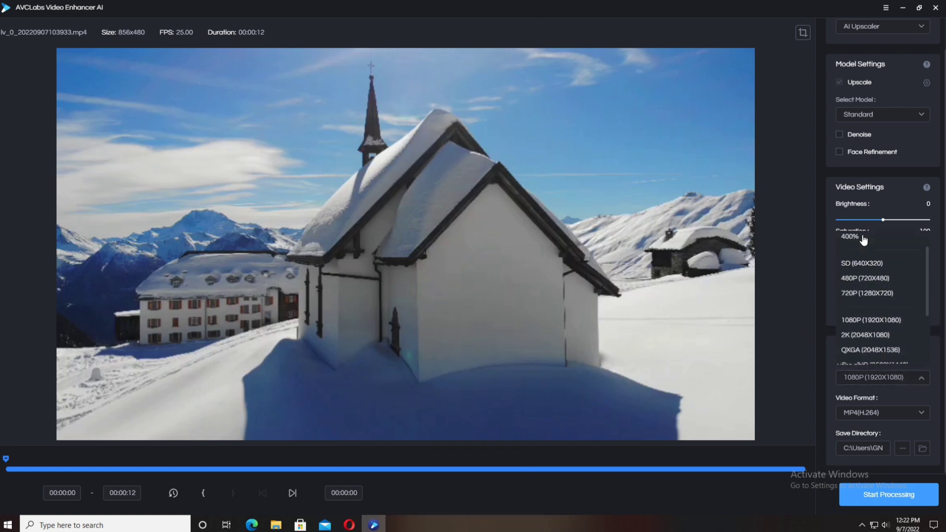
{"action": "scroll", "scroll_direction": "down", "scroll_amount": 3}
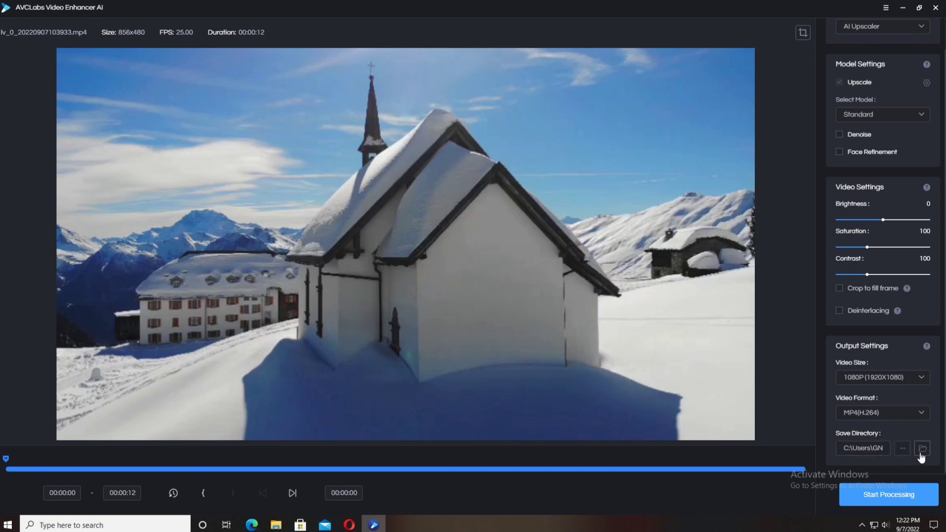
Set the Videos folder as the output save location.
{"action": "left_click", "coordinate": [922, 449]}
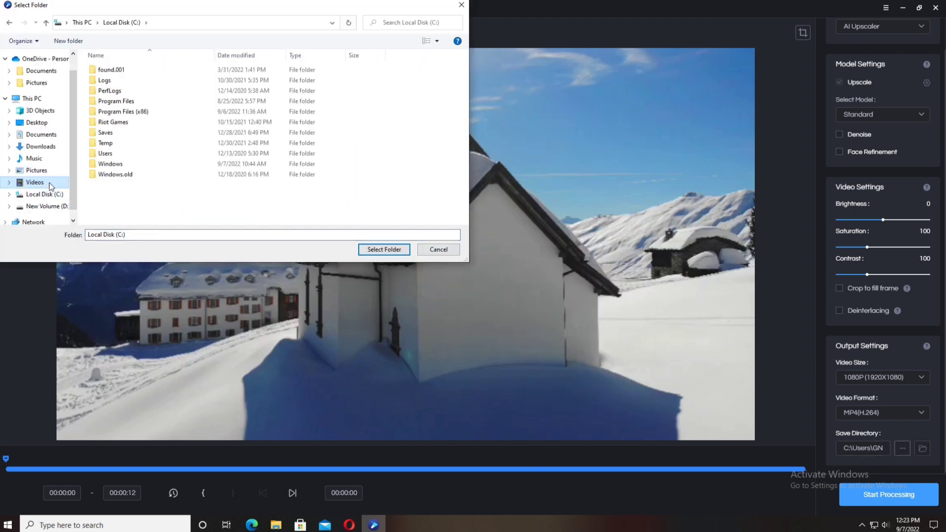
{"action": "left_click", "coordinate": [438, 249]}
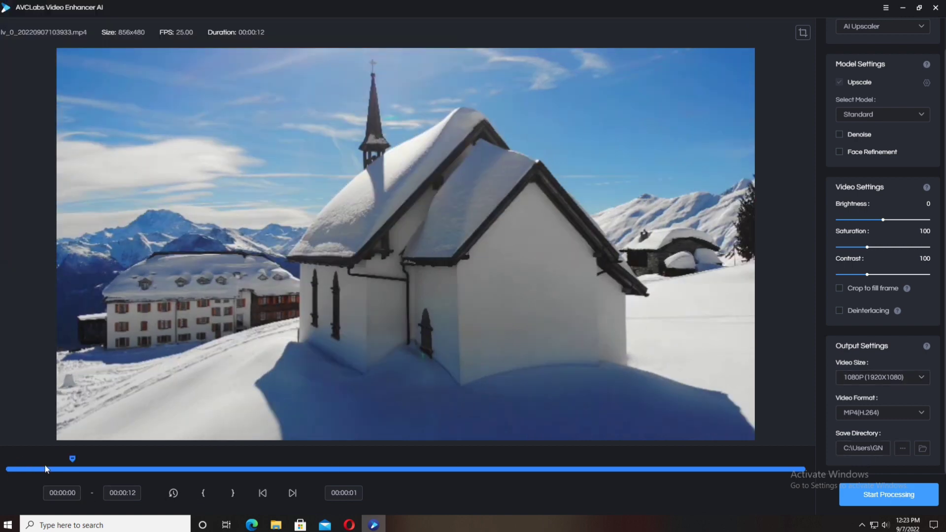
Scrub the timeline, try a mark-out and reset it, then set the end time to 00:00:05.
{"action": "left_click_drag", "start_coordinate": [72, 459], "coordinate": [405, 458]}
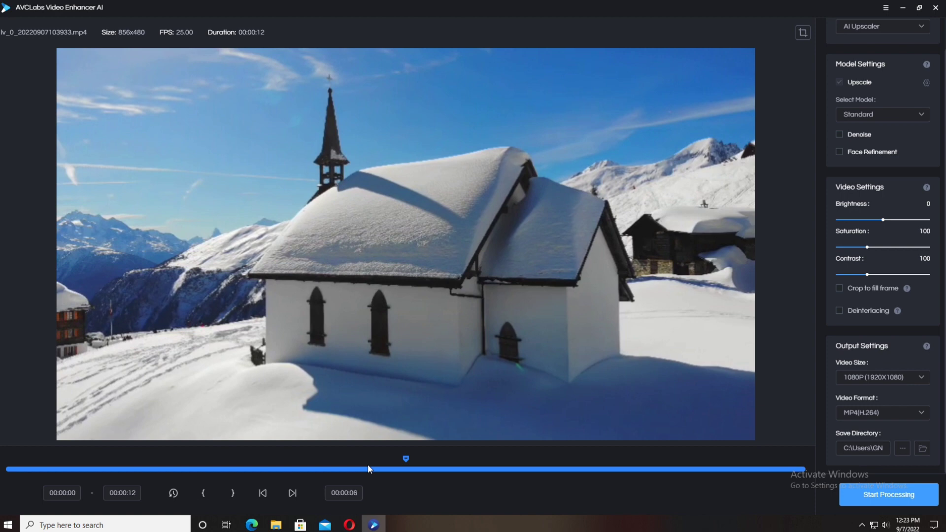
{"action": "left_click", "coordinate": [292, 493]}
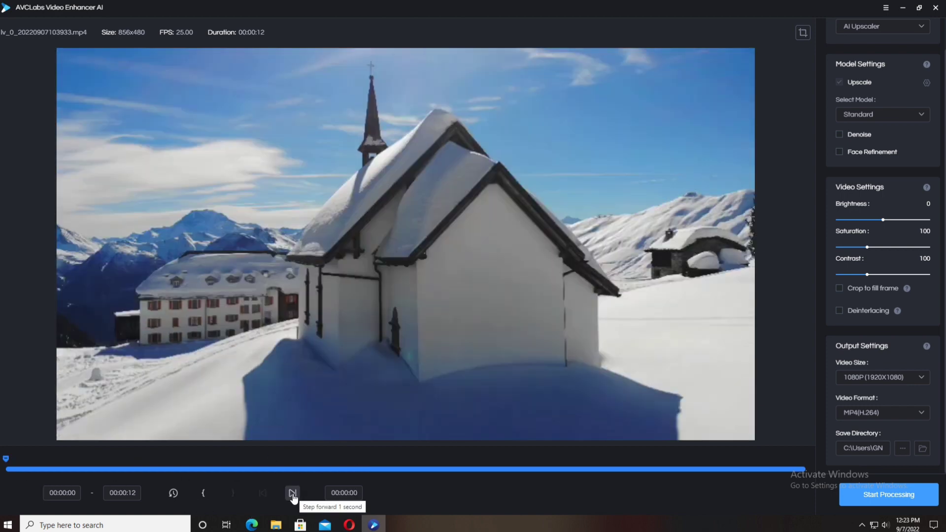
{"action": "left_click", "coordinate": [291, 492]}
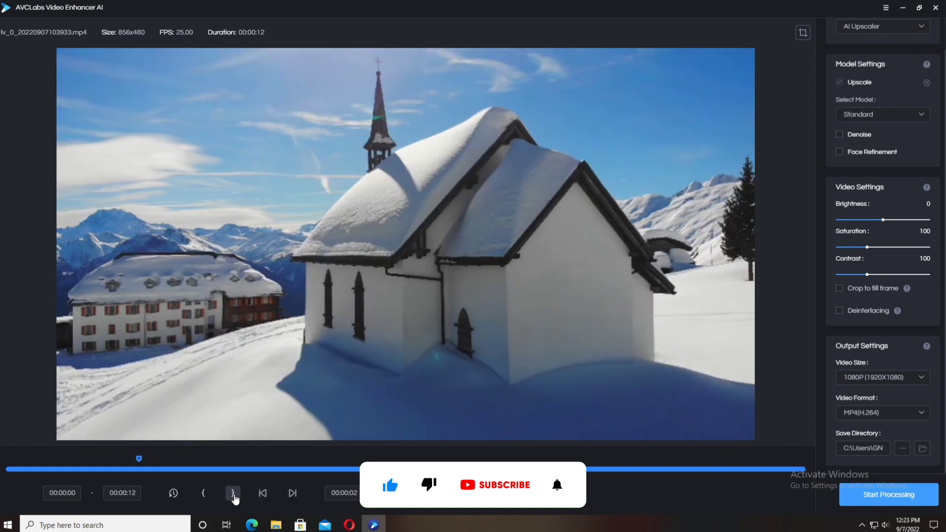
{"action": "left_click", "coordinate": [233, 493]}
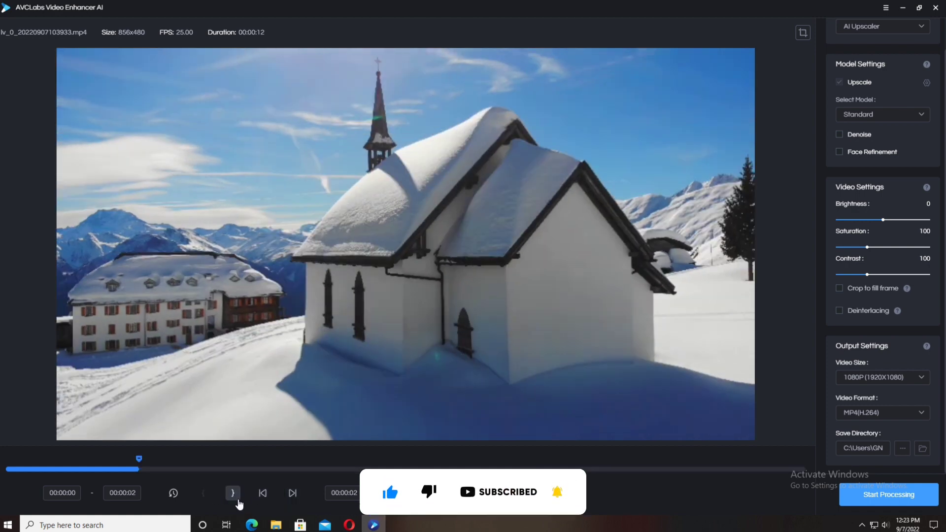
{"action": "left_click", "coordinate": [233, 492]}
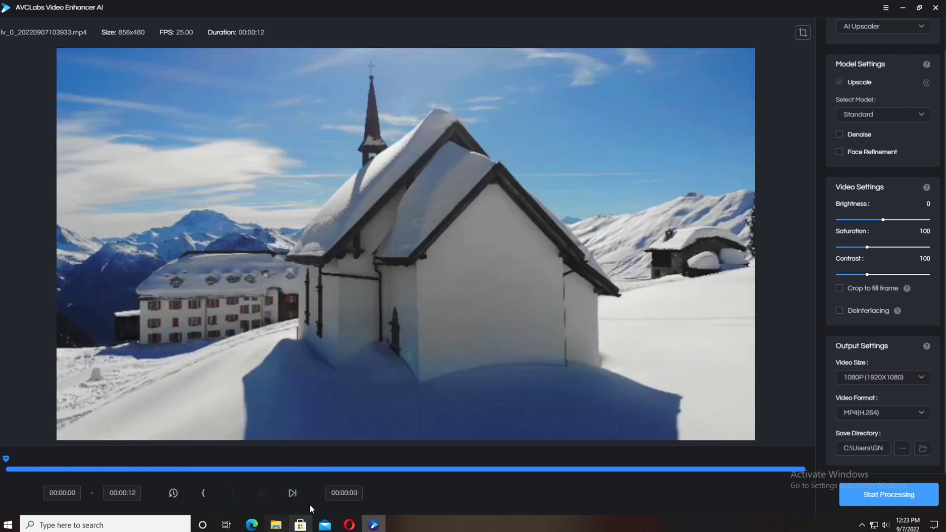
{"action": "left_click", "coordinate": [122, 492]}
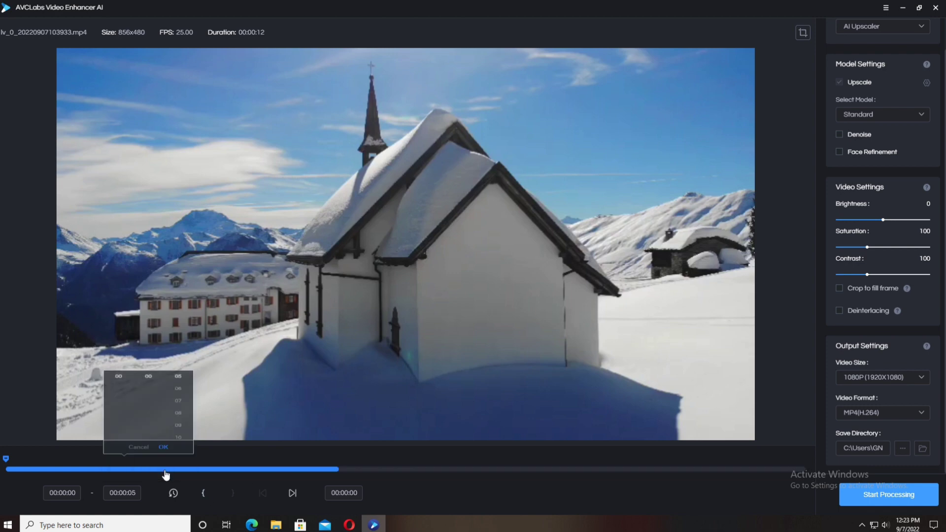
{"action": "left_click", "coordinate": [887, 495]}
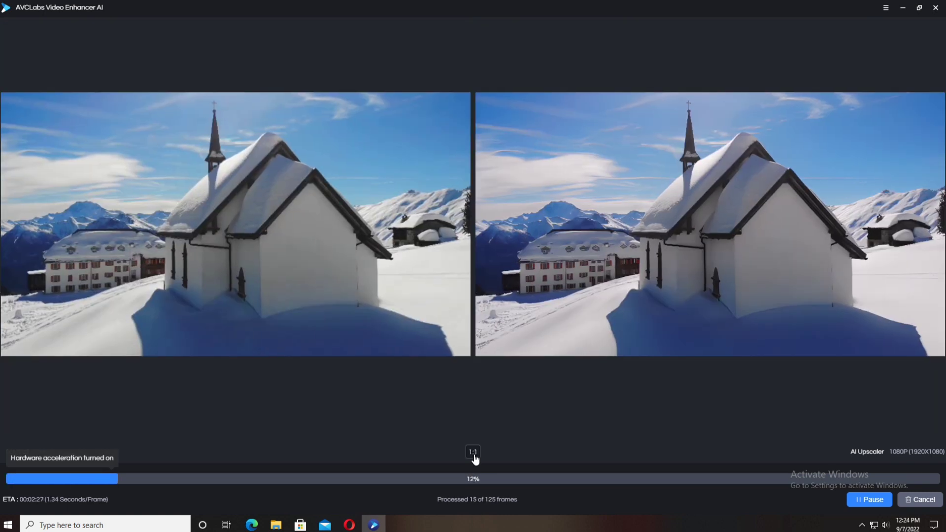
Run the 1080p upscale of the trimmed church clip until the Congratulations screen.
{"action": "left_click", "coordinate": [540, 203]}
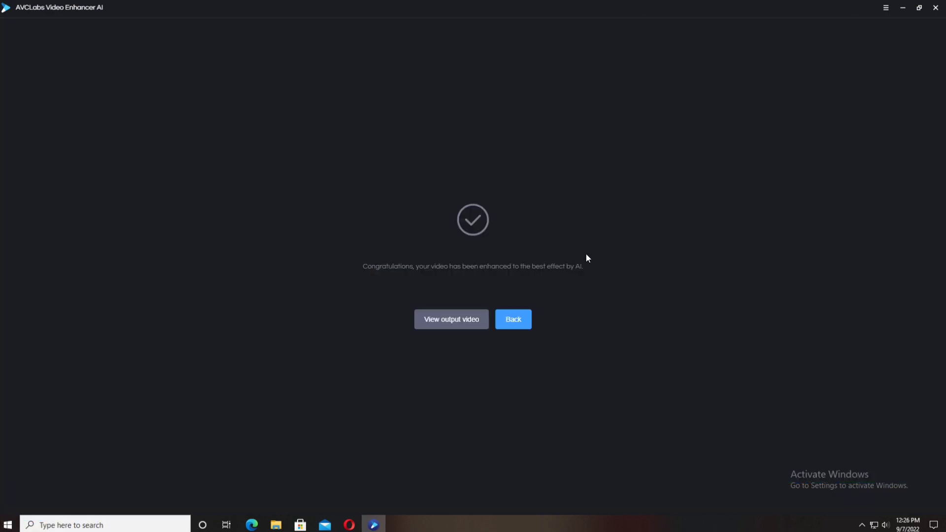
{"action": "mouse_move", "coordinate": [511, 275]}
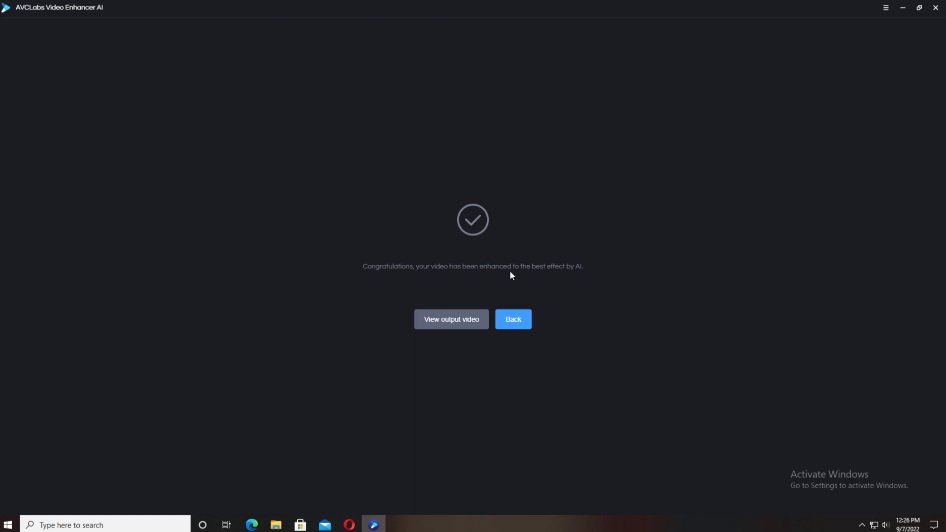
{"action": "left_click", "coordinate": [450, 319]}
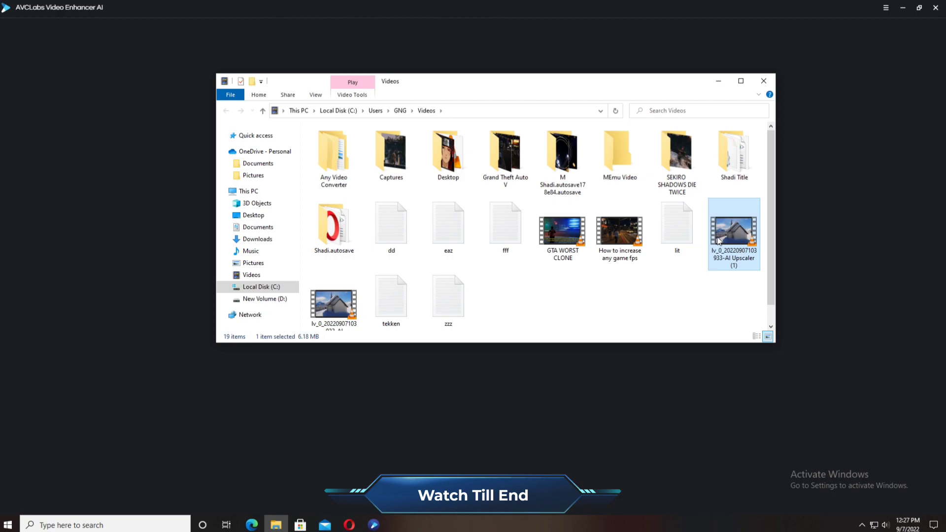
{"action": "double_click", "coordinate": [734, 234]}
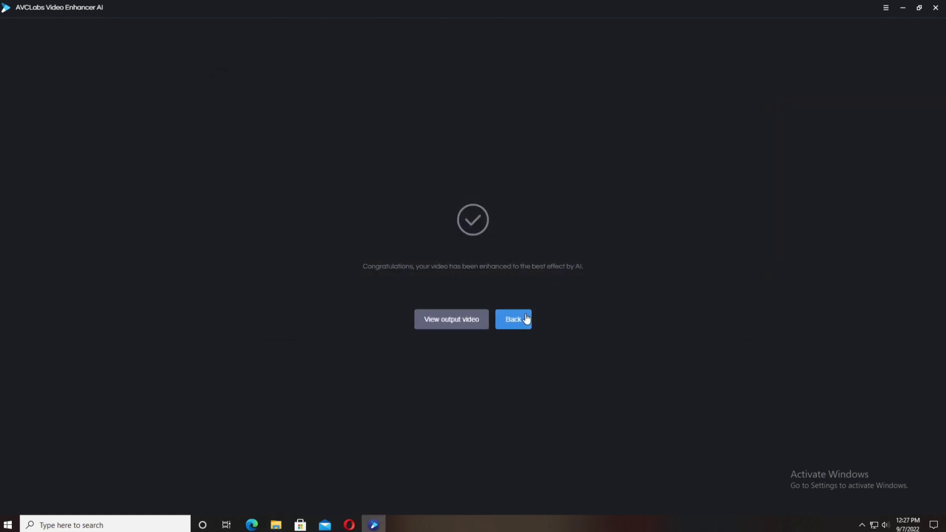
Load VID_20210704185130.mp4, maximize the window, skip cropping and enable Face Refinement.
{"action": "left_click", "coordinate": [514, 319]}
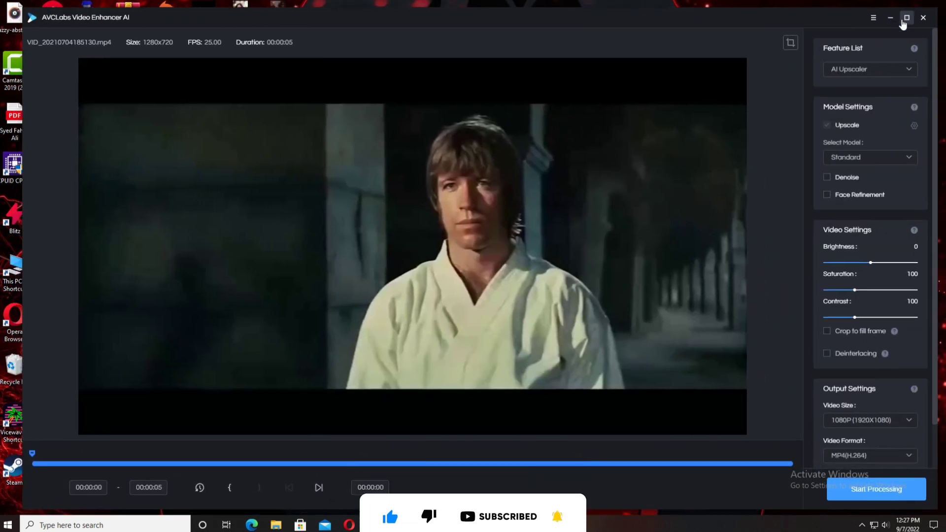
{"action": "left_click", "coordinate": [906, 17]}
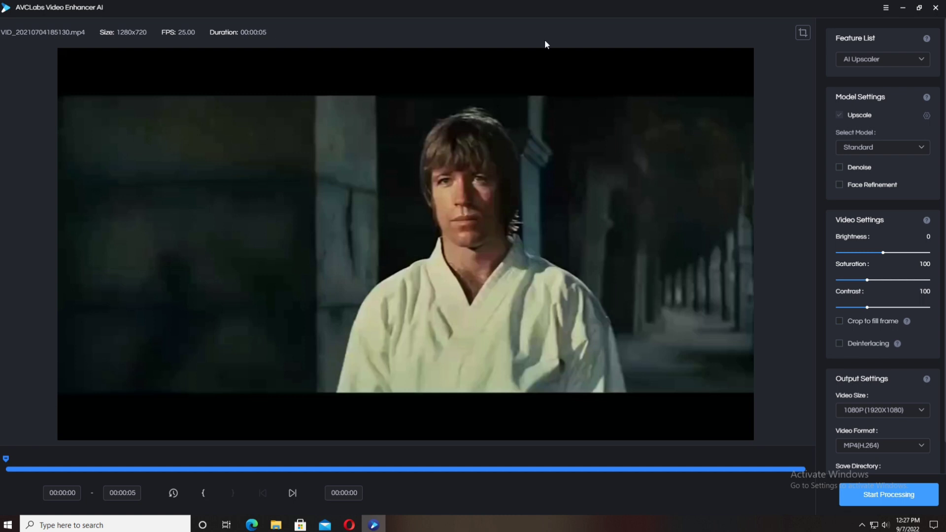
{"action": "mouse_move", "coordinate": [878, 180]}
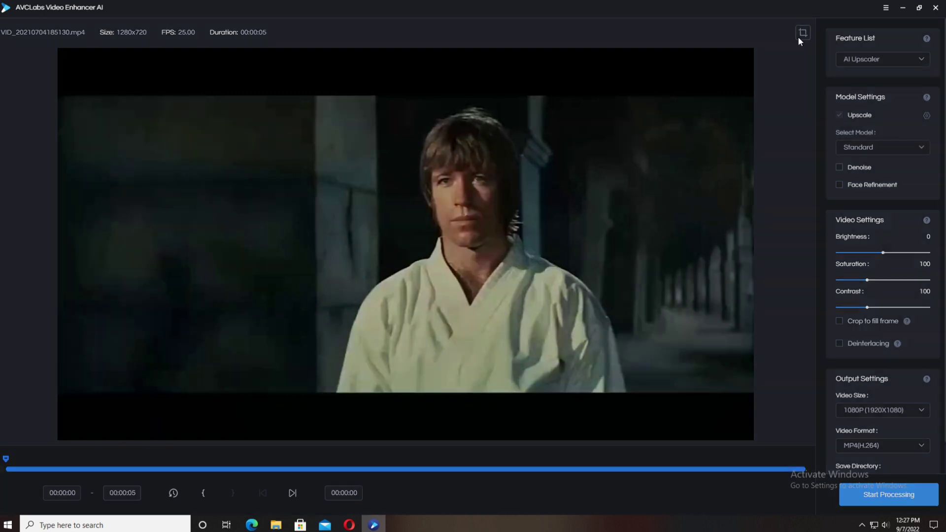
{"action": "left_click", "coordinate": [802, 33]}
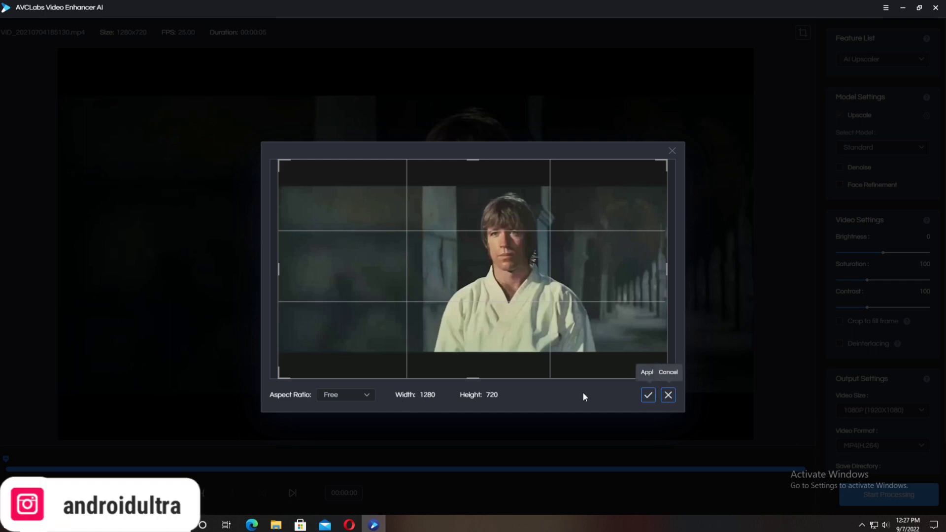
{"action": "mouse_move", "coordinate": [697, 361]}
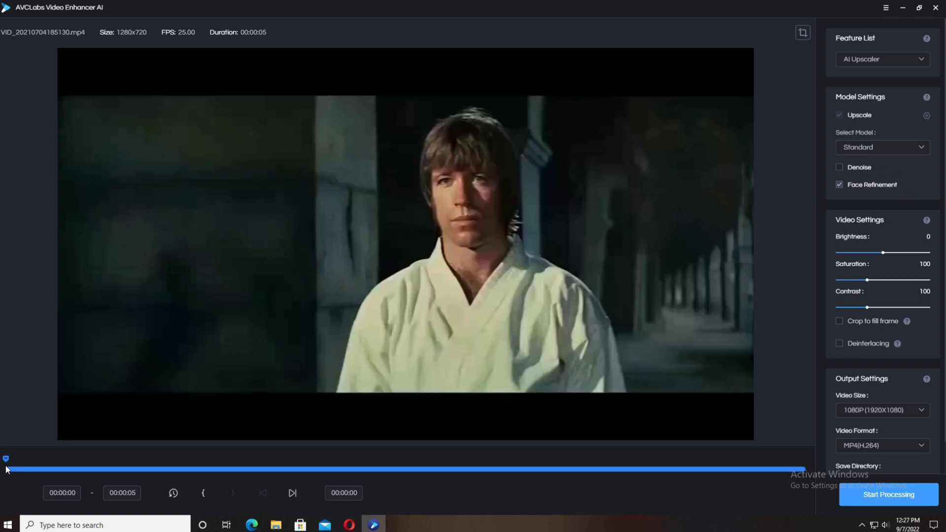
{"action": "left_click", "coordinate": [293, 492]}
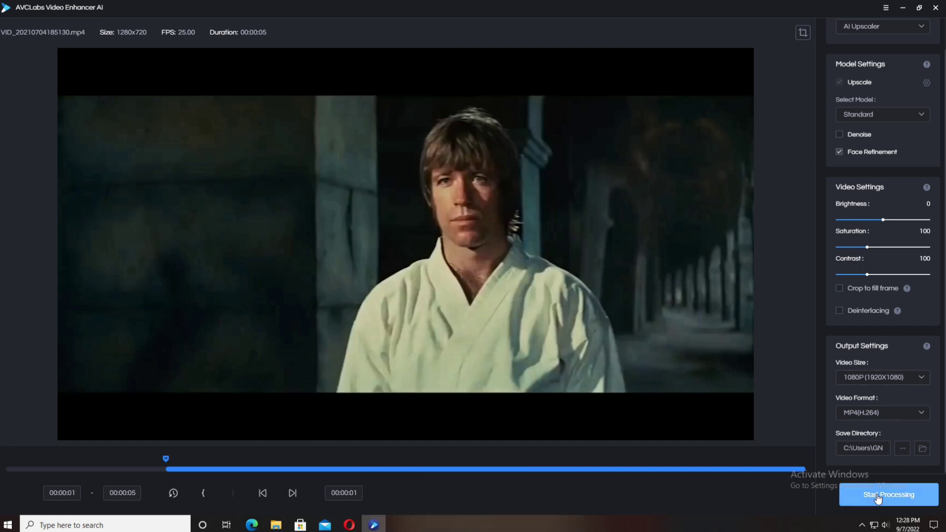
Start the second clip's 1080p upscale and wait for the Congratulations screen.
{"action": "left_click", "coordinate": [888, 493]}
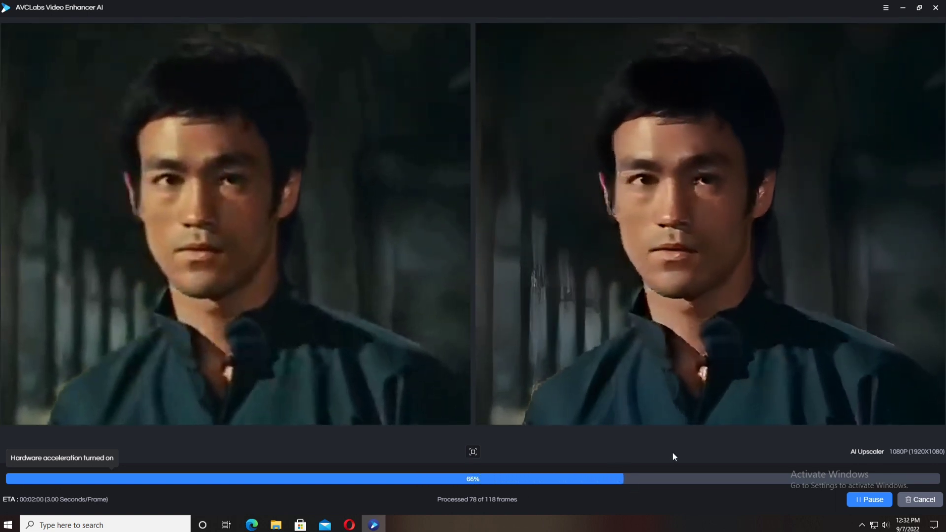
{"action": "left_click", "coordinate": [472, 451]}
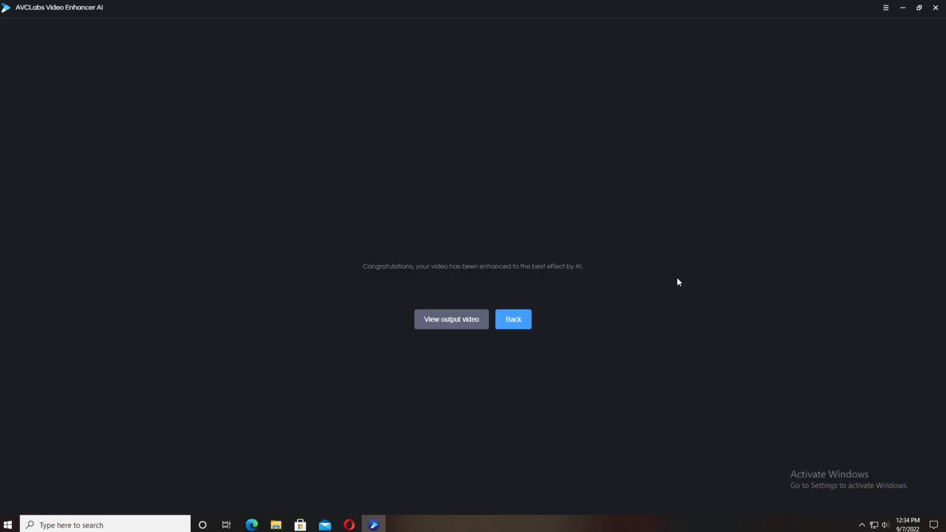
View the VID_…-AI Upscaler-1920x1080 file in the Videos folder, then close the folder.
{"action": "left_click", "coordinate": [451, 320]}
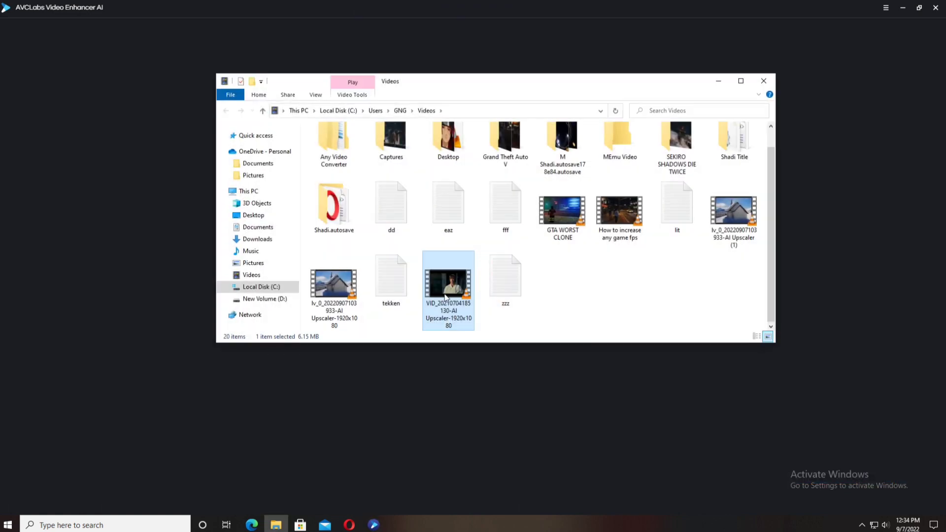
{"action": "double_click", "coordinate": [448, 284]}
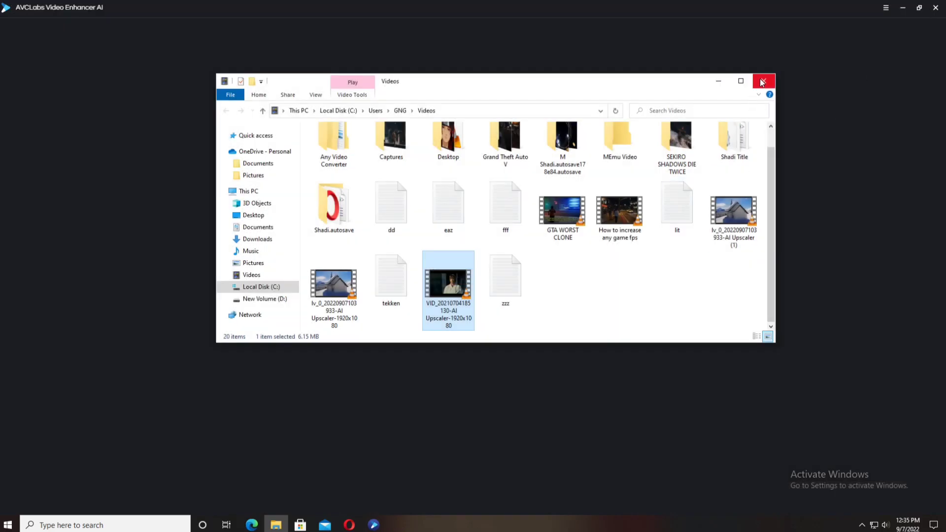
{"action": "left_click", "coordinate": [762, 81]}
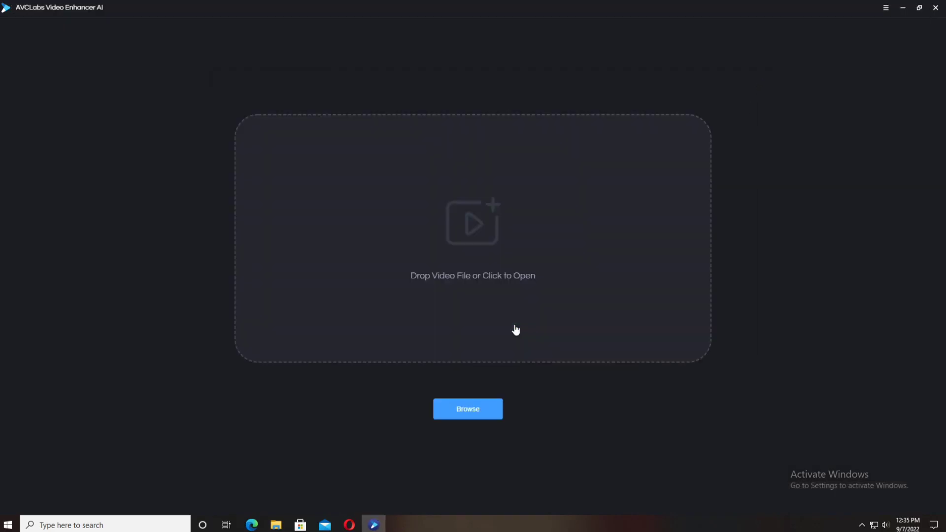